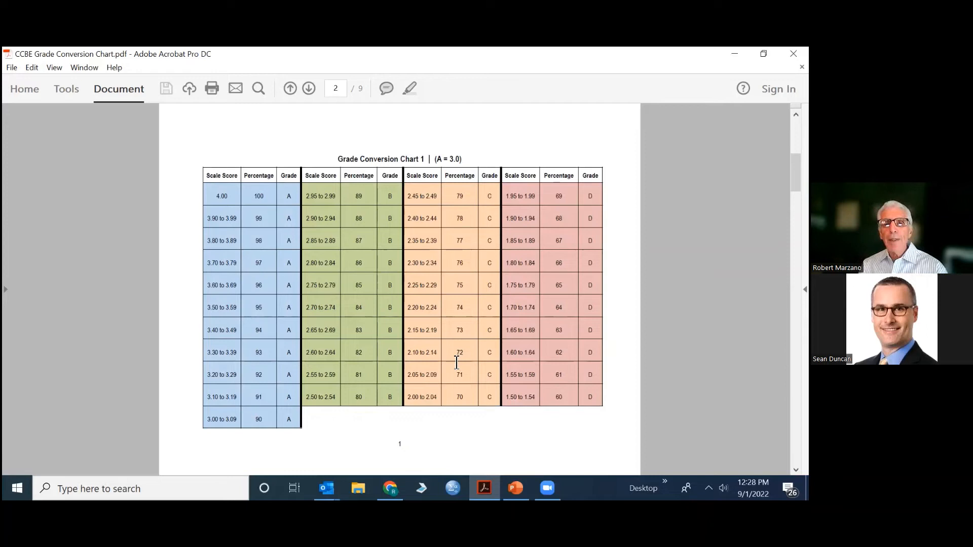
mouse_move(564, 308)
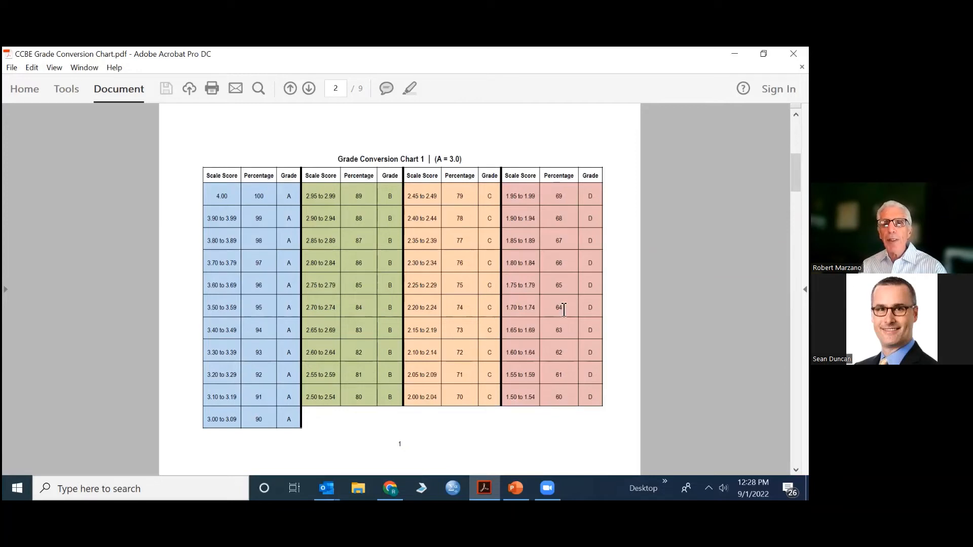
mouse_move(551, 337)
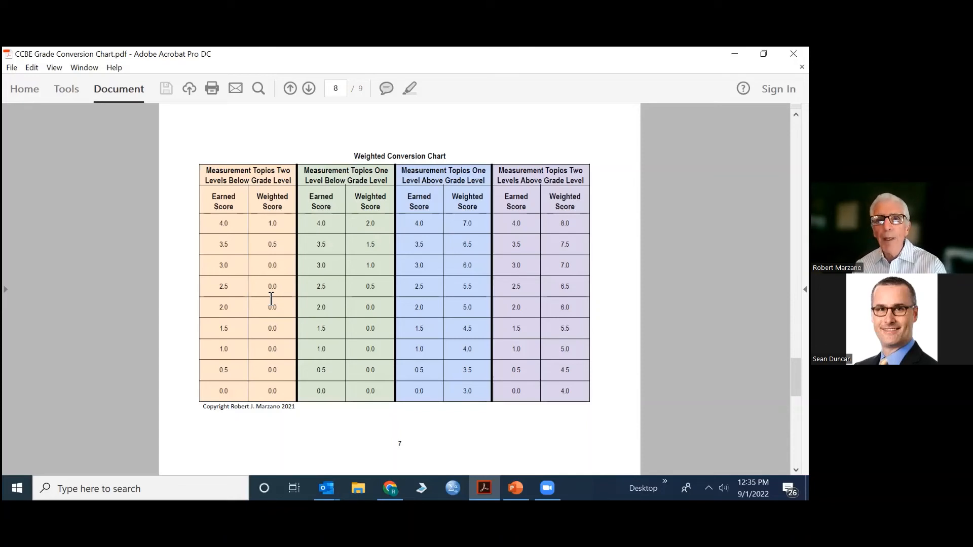
Advance from page 8 to the final page 9 with the weighted summative score sample table
left_click(308, 89)
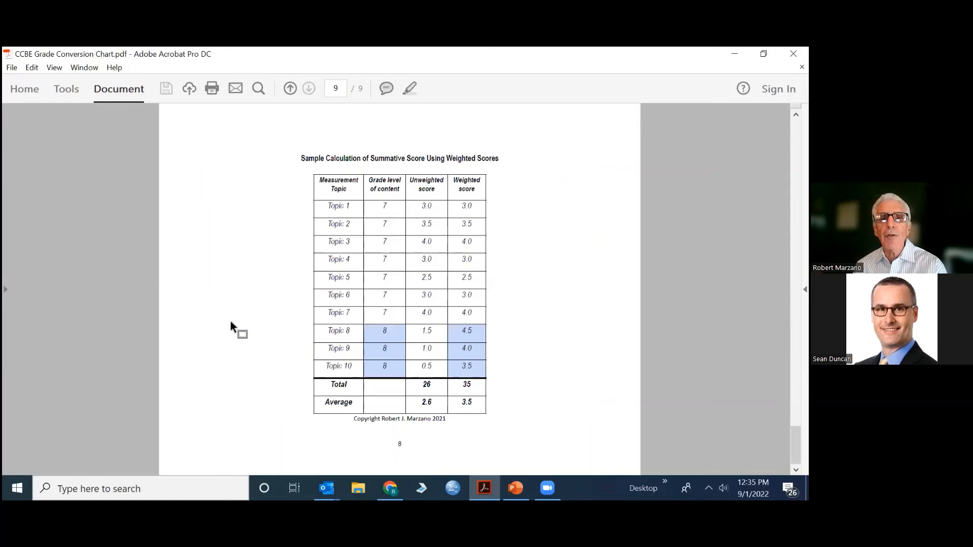